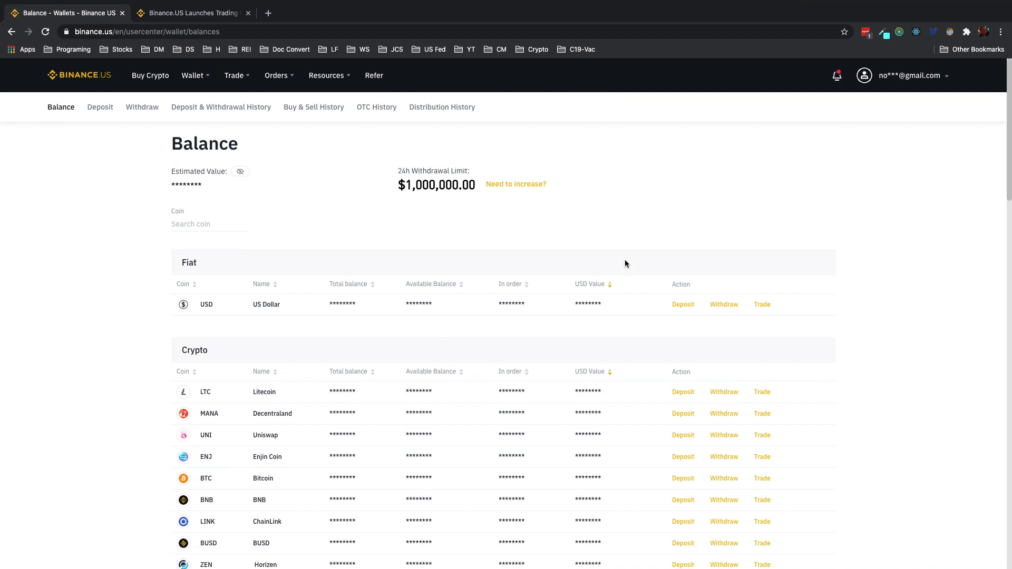
mouse_move(647, 422)
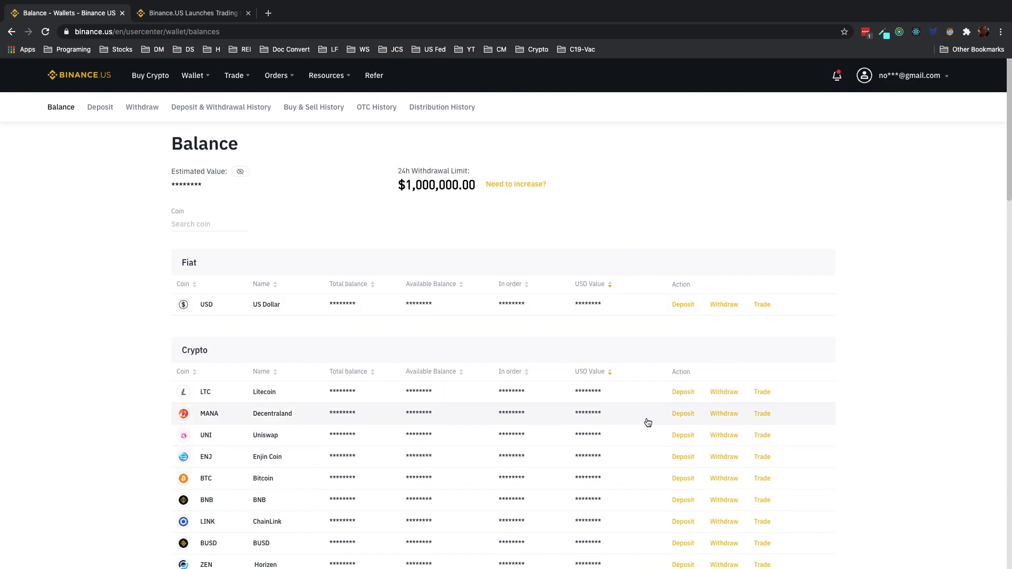
mouse_move(694, 414)
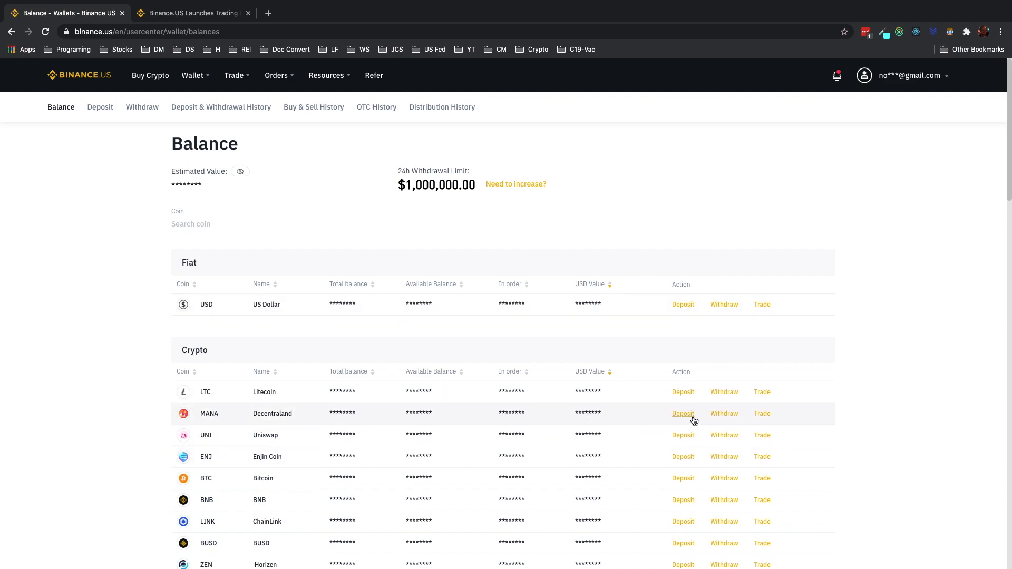
mouse_move(762, 417)
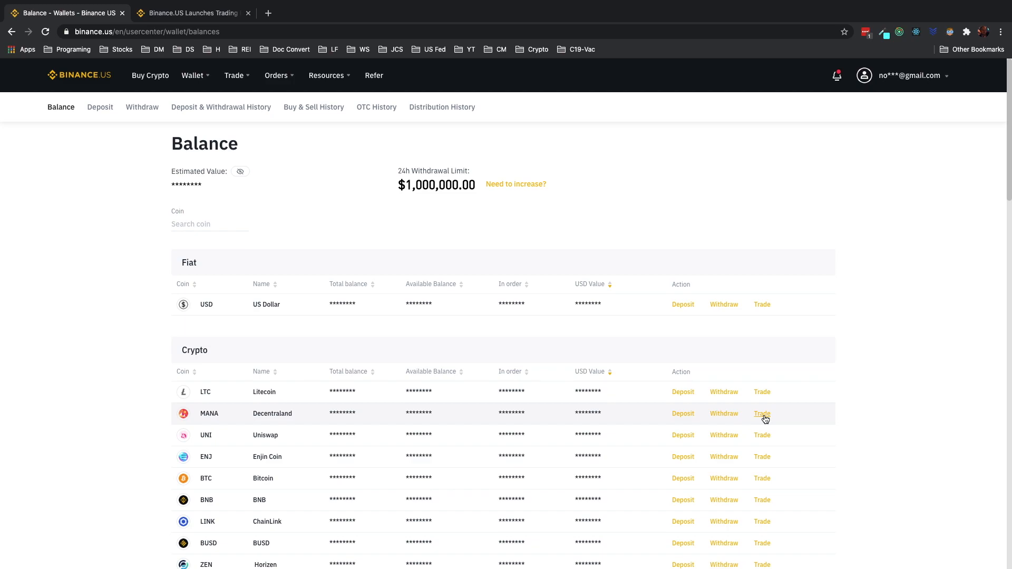
mouse_move(471, 434)
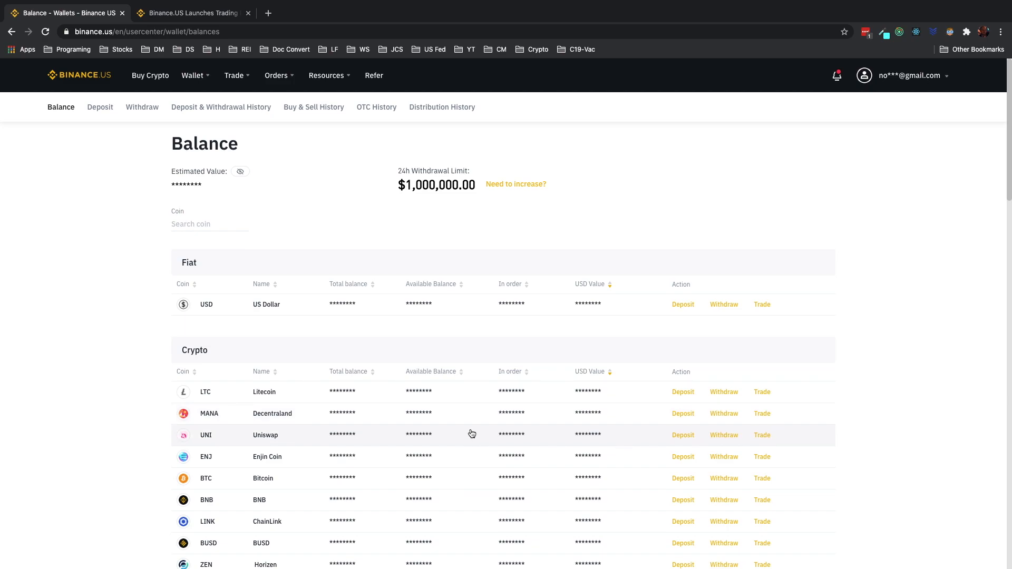
mouse_move(309, 414)
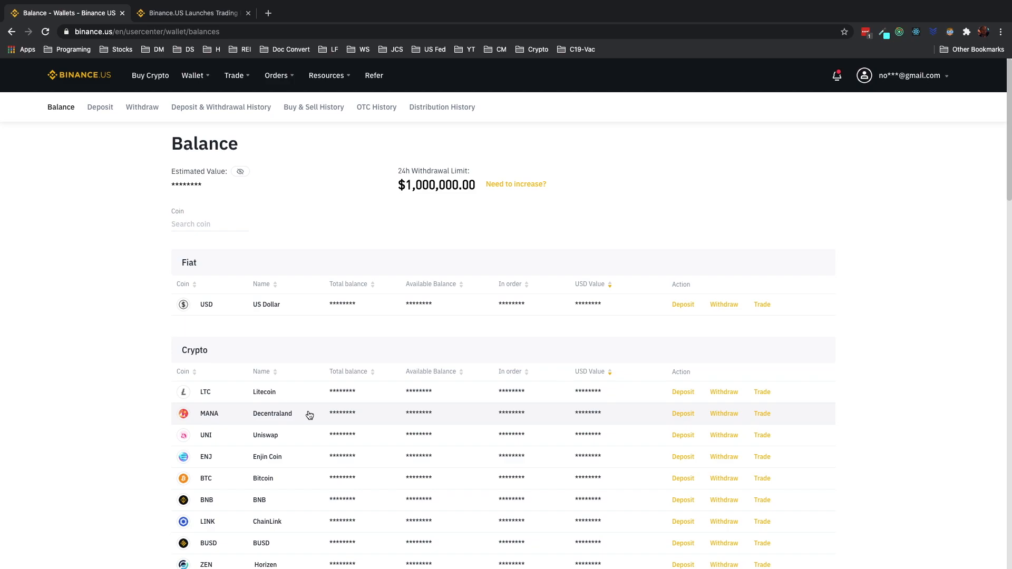
mouse_move(297, 95)
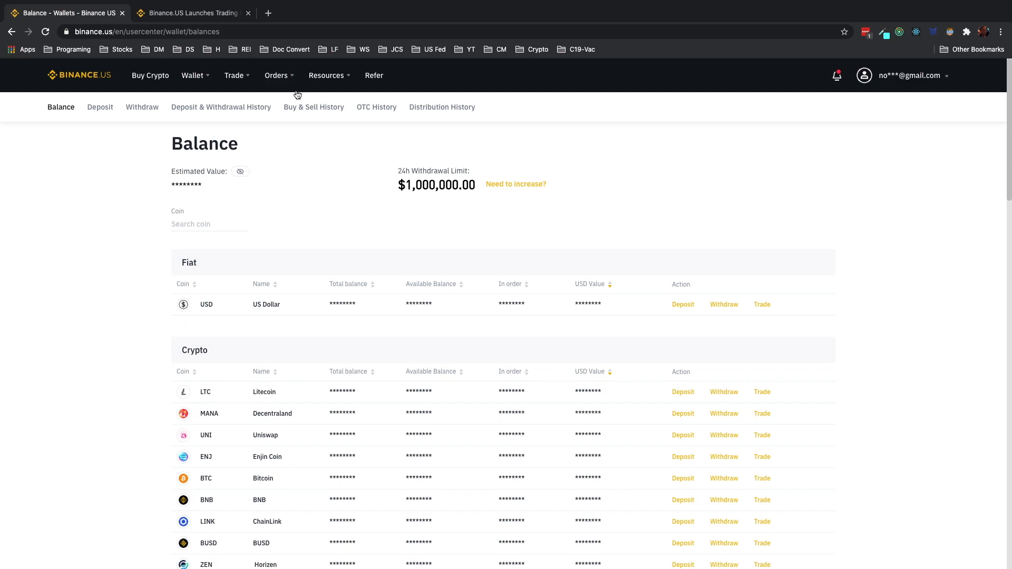
Step: Choose Advanced from the Trade menu to reach the BTC/USD trading screen
click(327, 76)
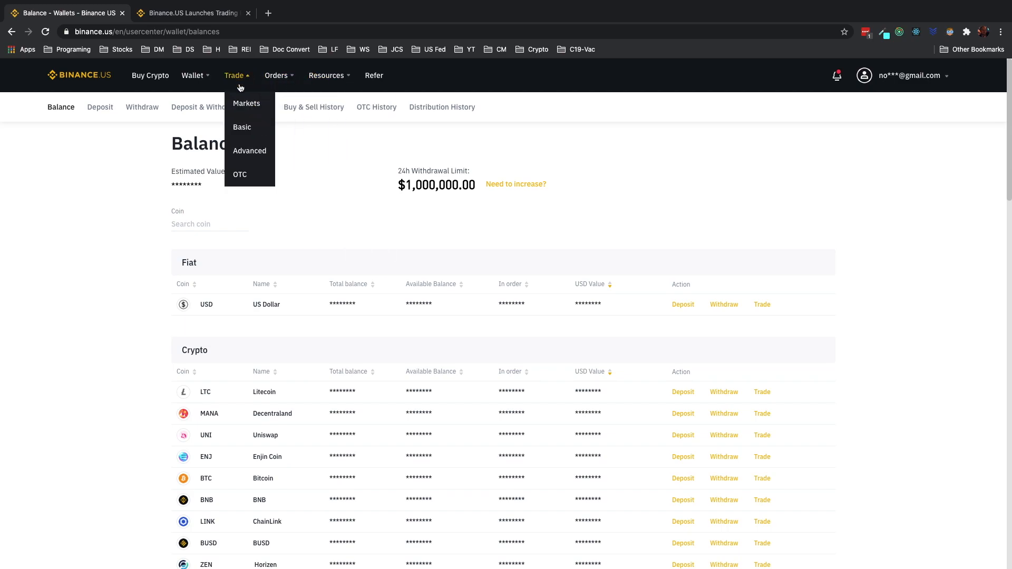
click(249, 150)
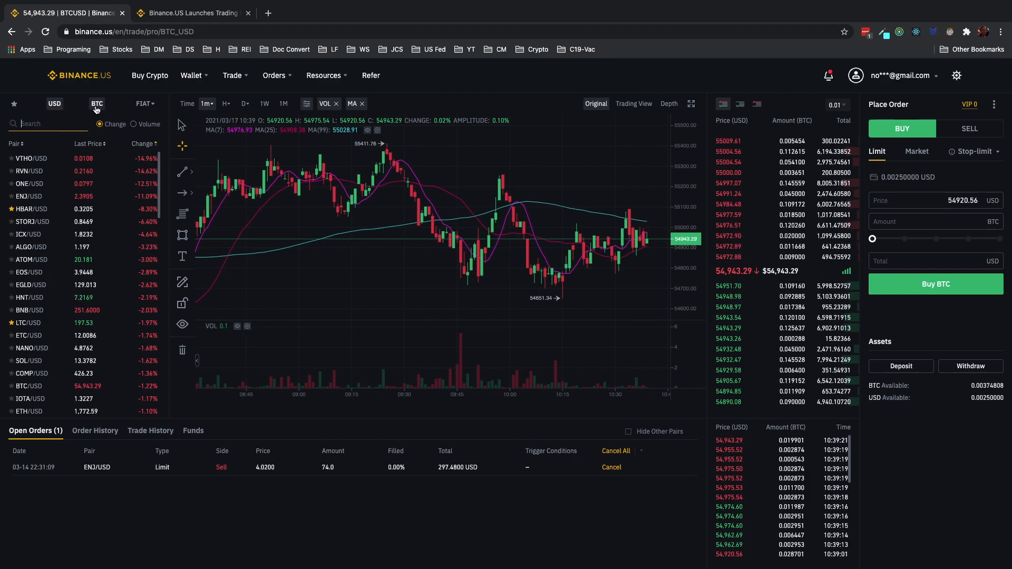
click(97, 104)
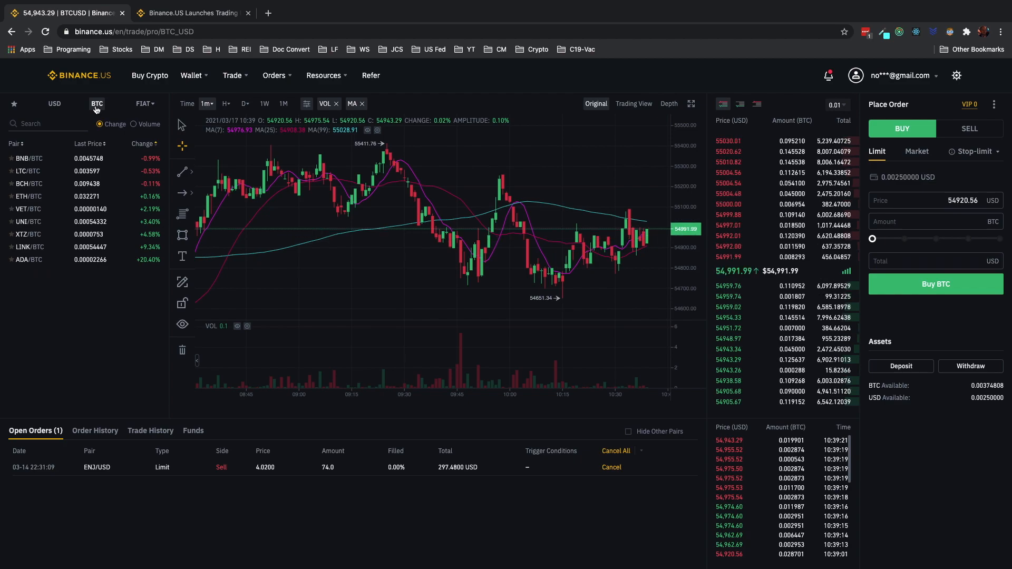
click(144, 104)
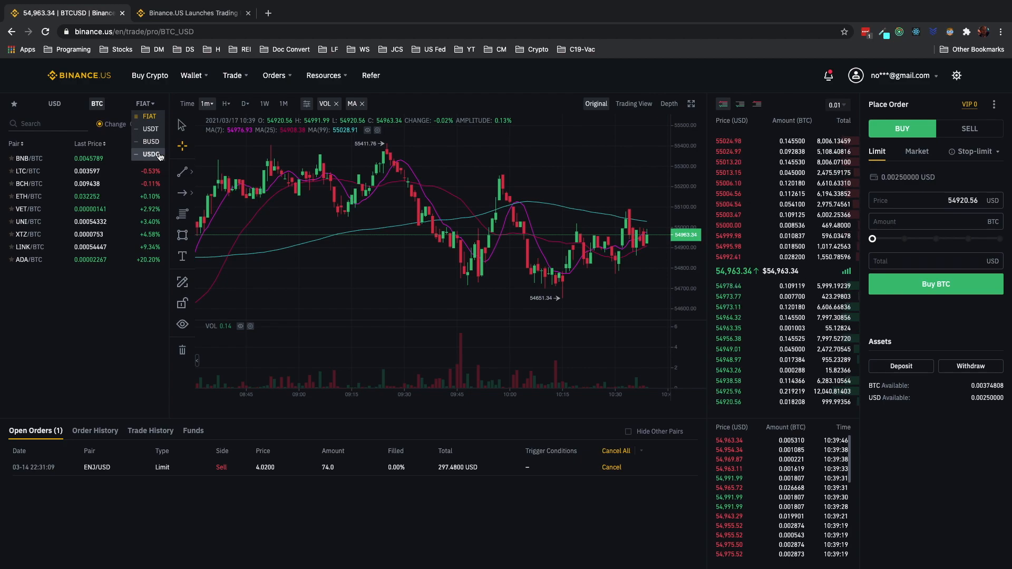
click(54, 104)
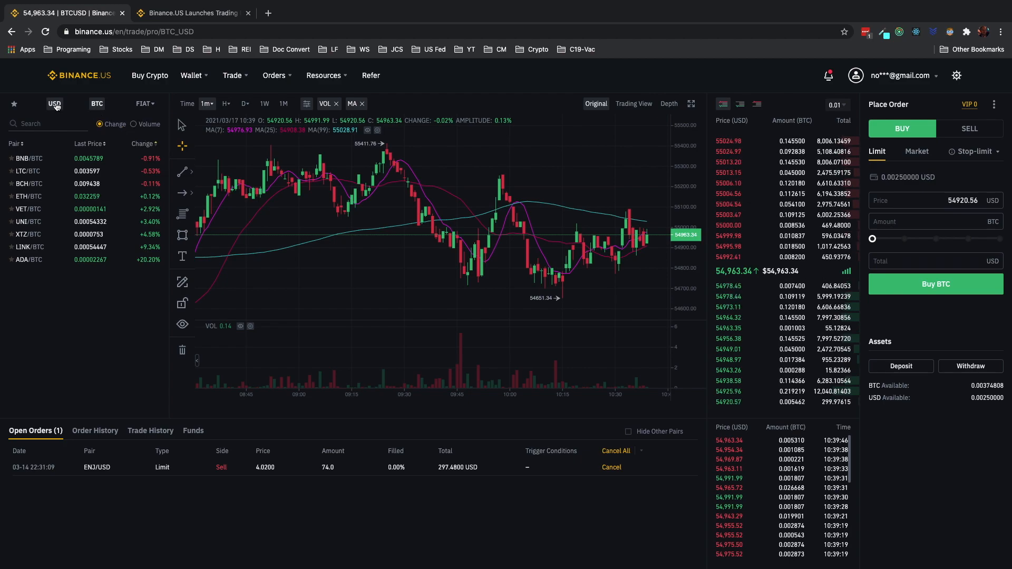
click(54, 104)
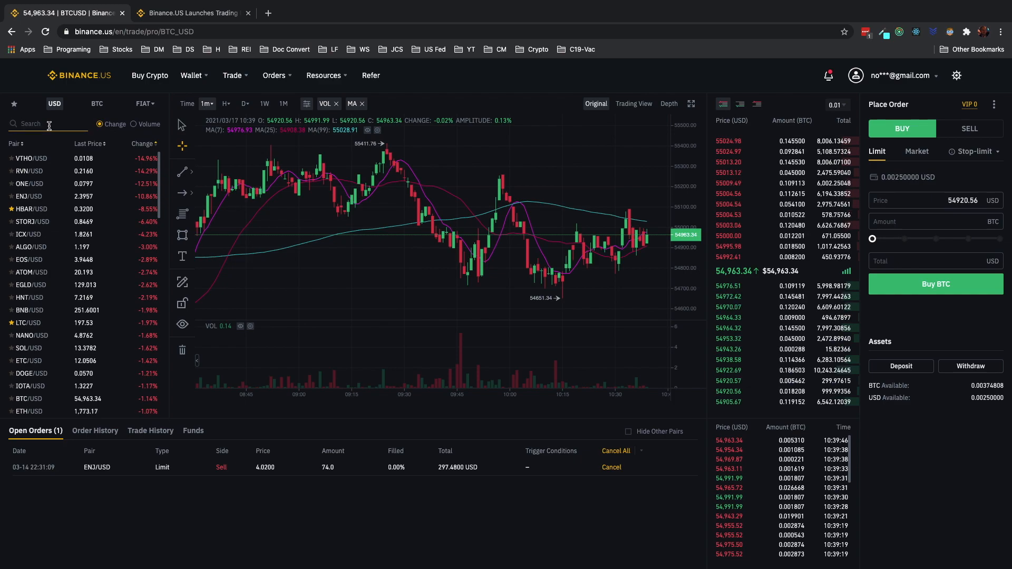
Step: Search 'mana' and select the MANA/USD market
text(mana)
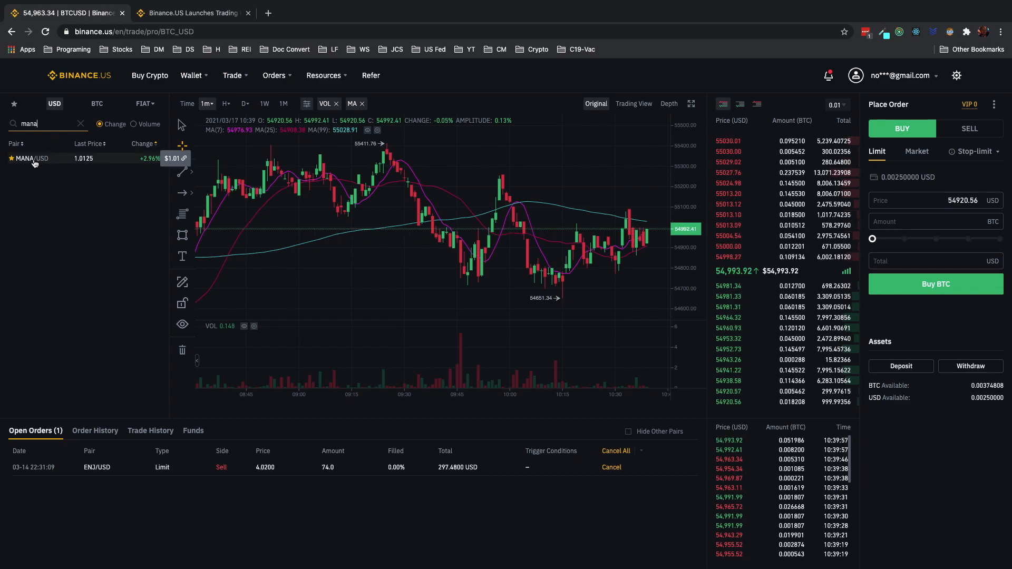
click(31, 159)
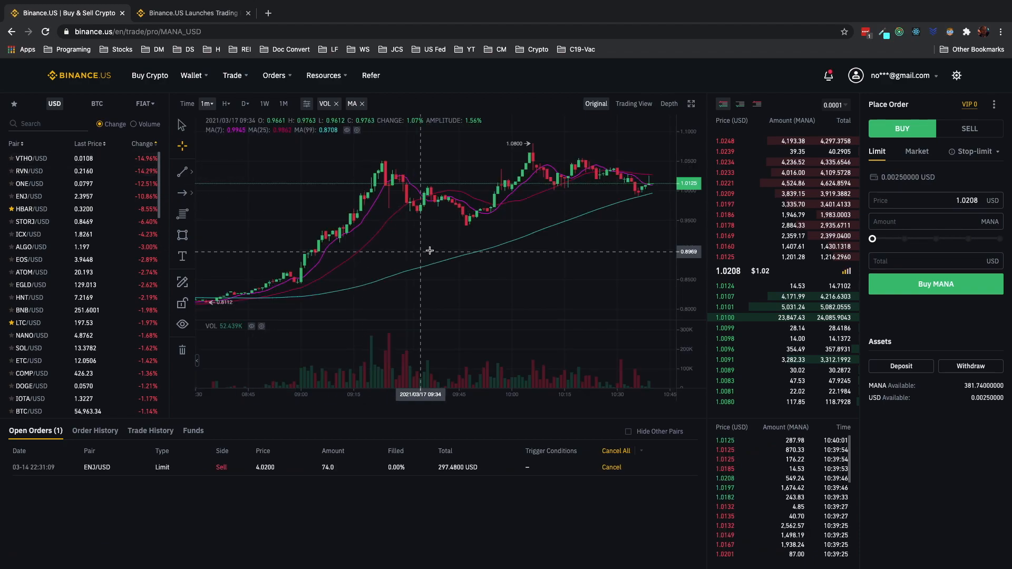
mouse_move(568, 250)
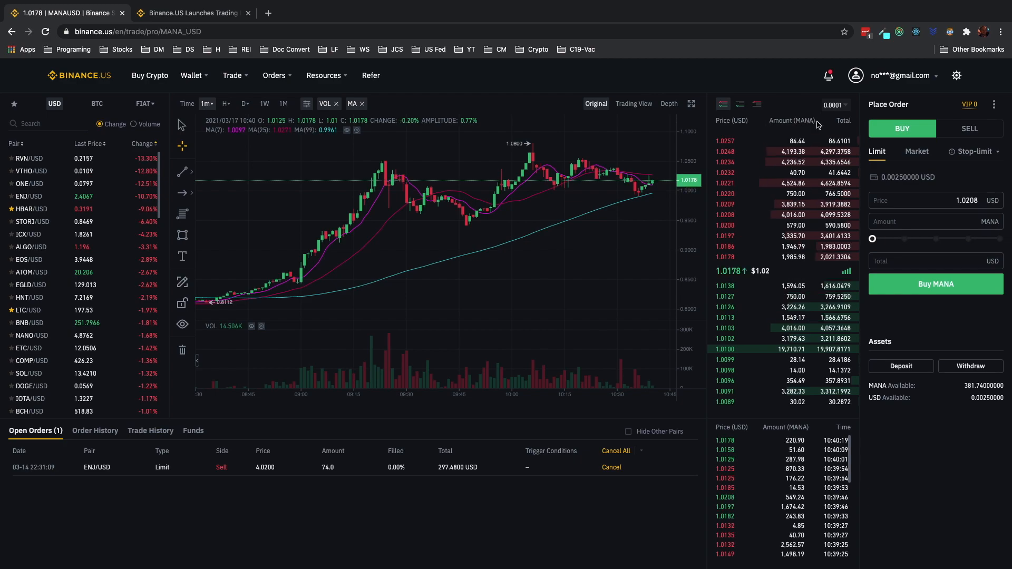
mouse_move(765, 298)
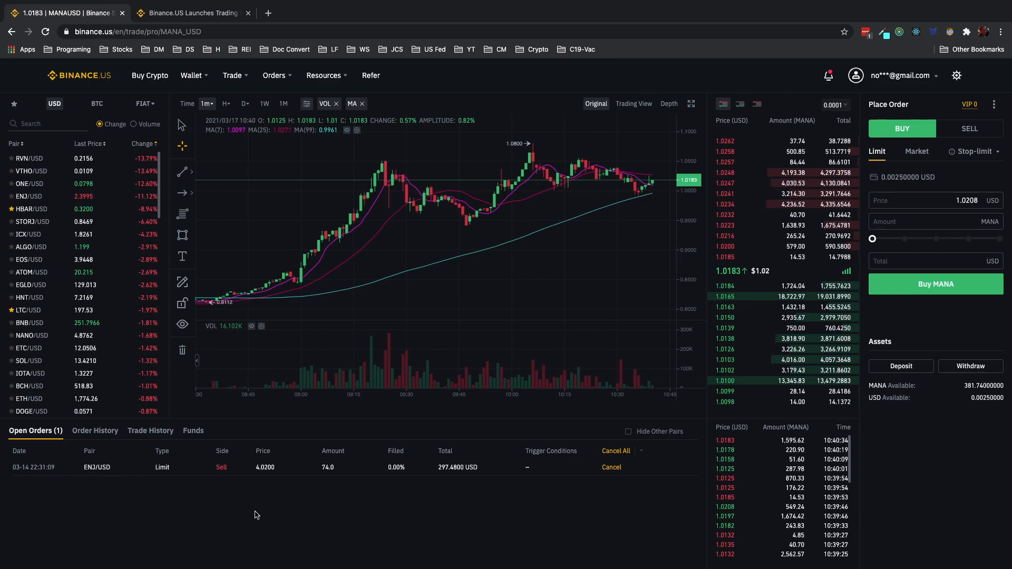
mouse_move(671, 262)
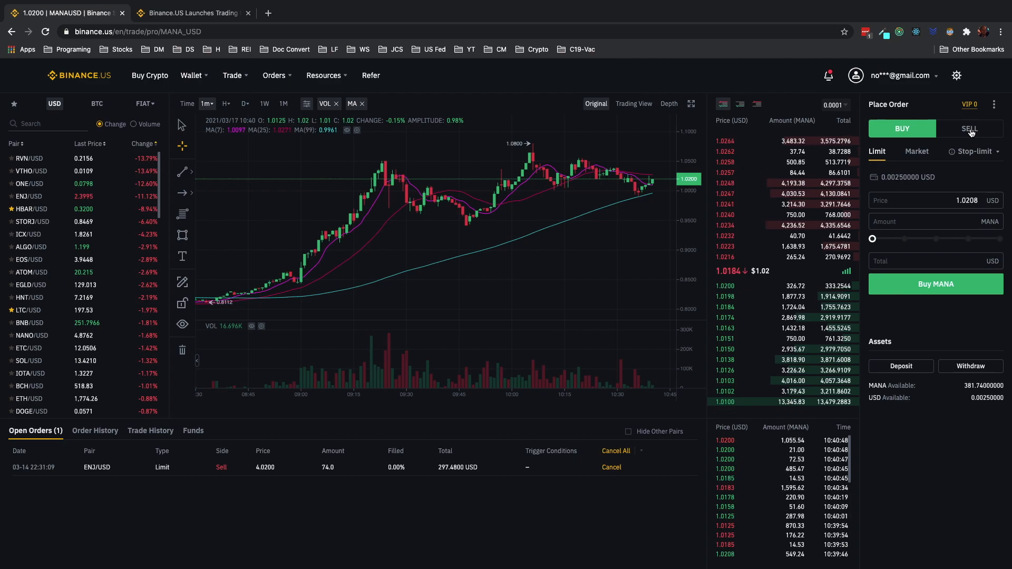
Step: Switch the order form to Sell with Limit and enter a price of 2.11
click(969, 128)
text(2)
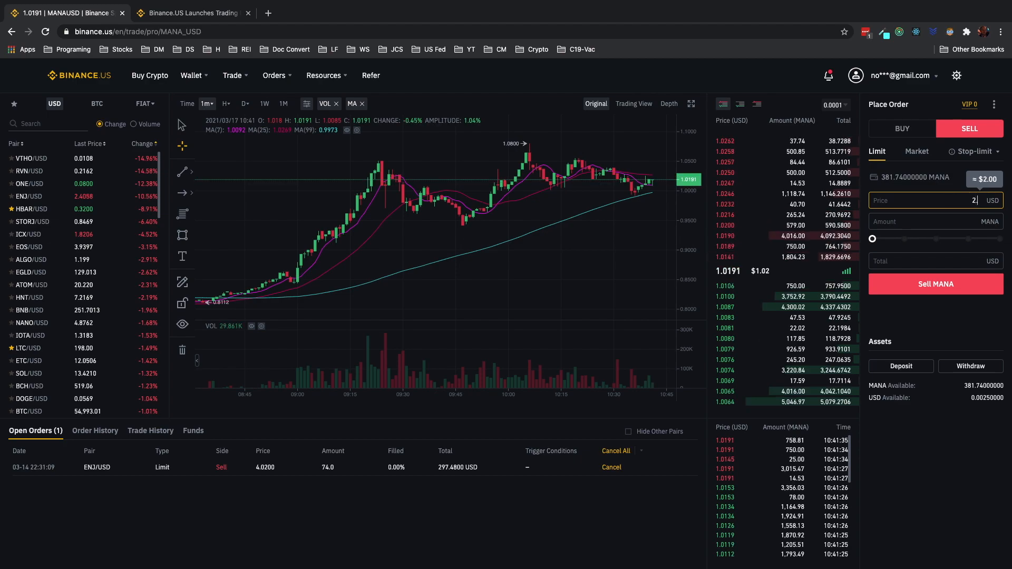
text(.11)
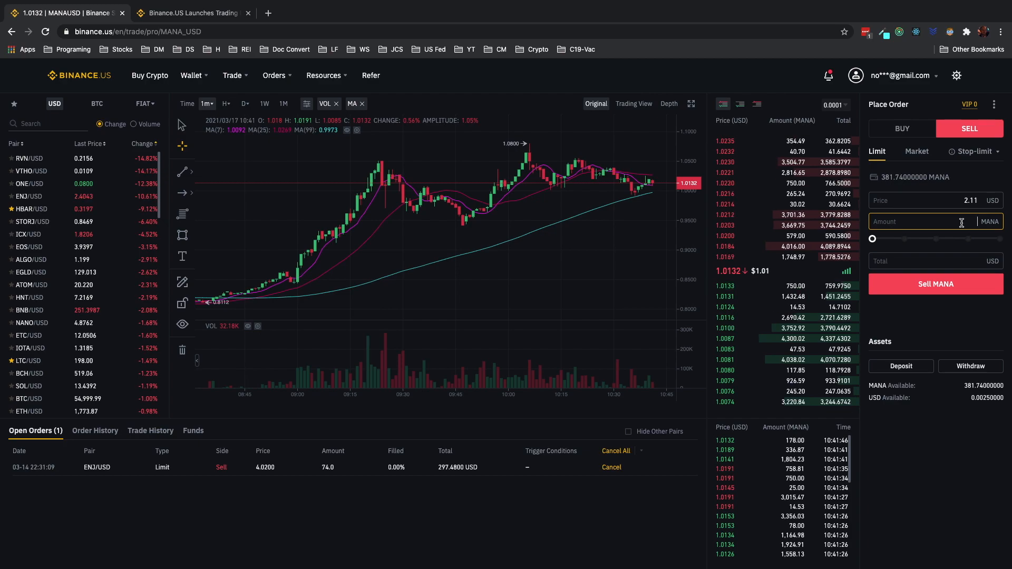
Step: Enter an amount of 190.87 MANA (402.7357 USD total) and submit the sell
text(190.87)
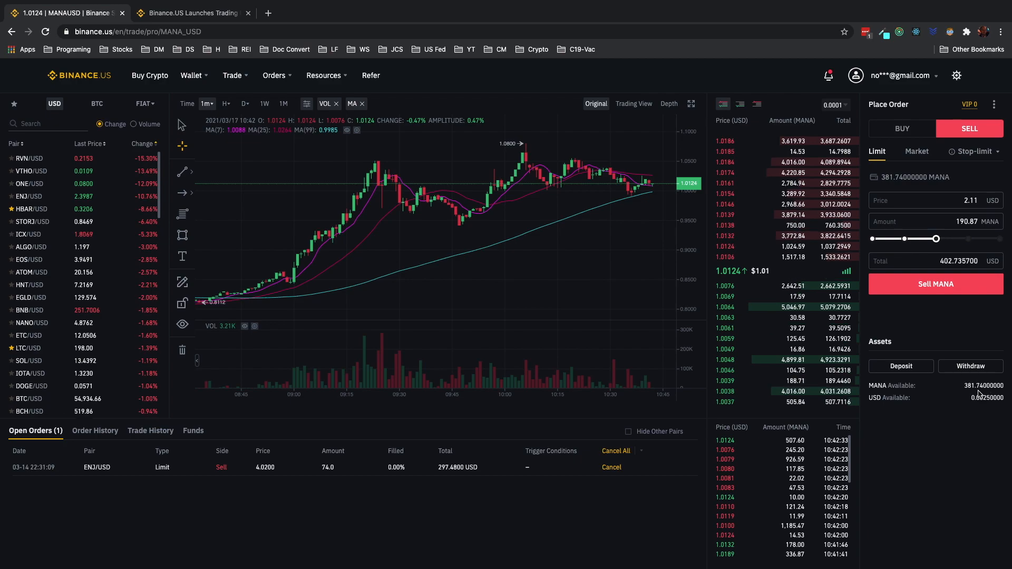
mouse_move(960, 418)
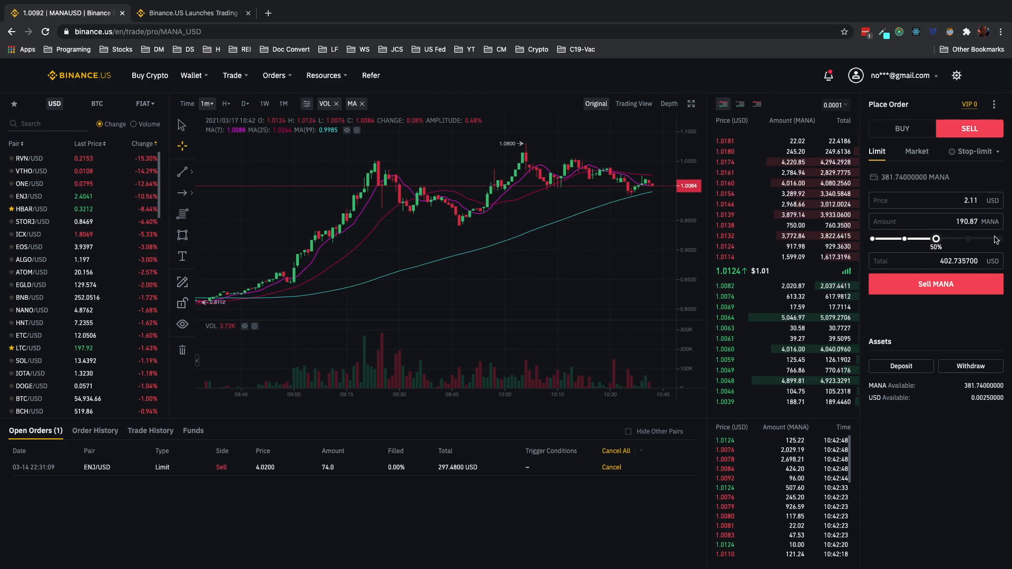
mouse_move(958, 247)
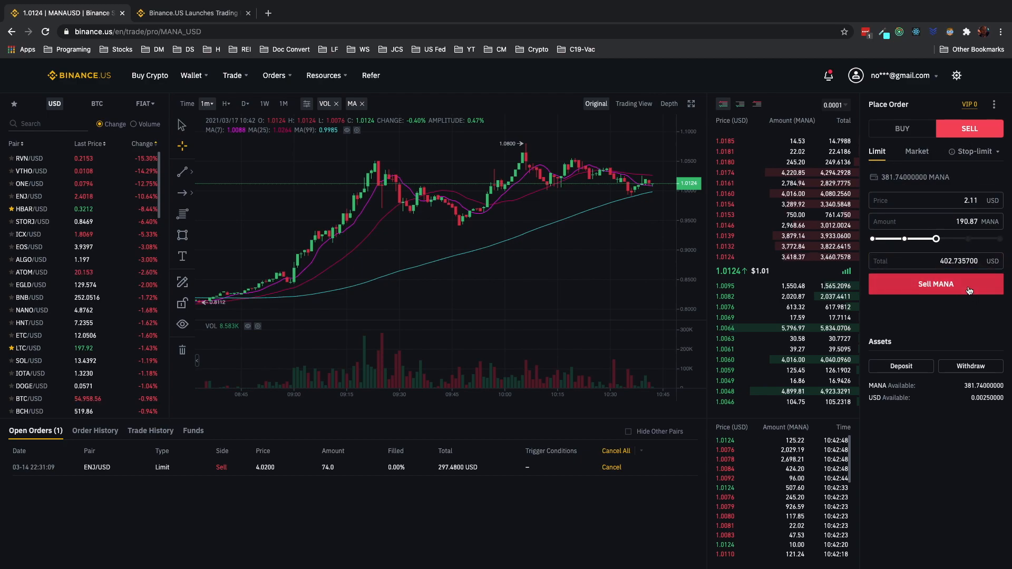
click(934, 284)
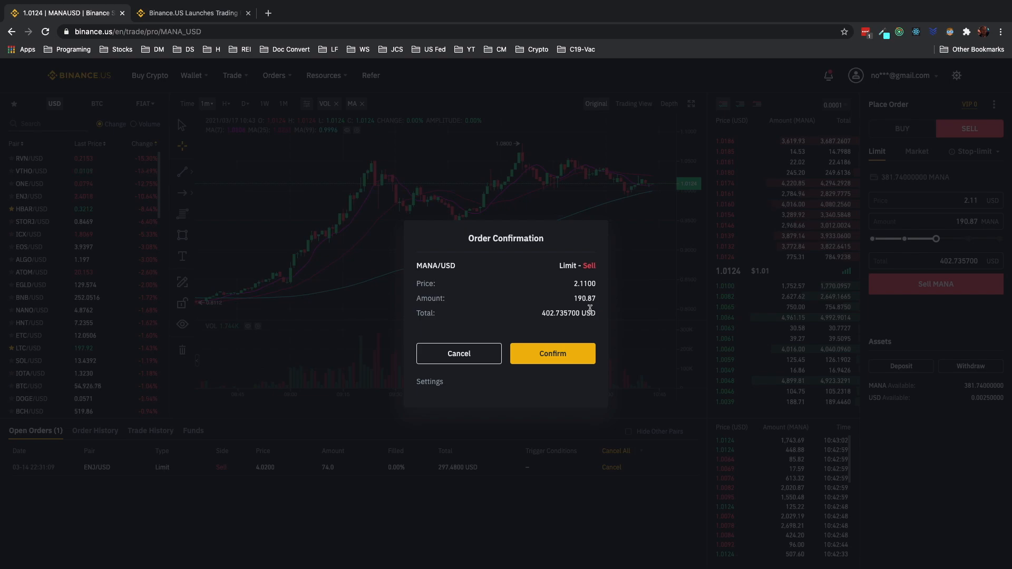
mouse_move(578, 325)
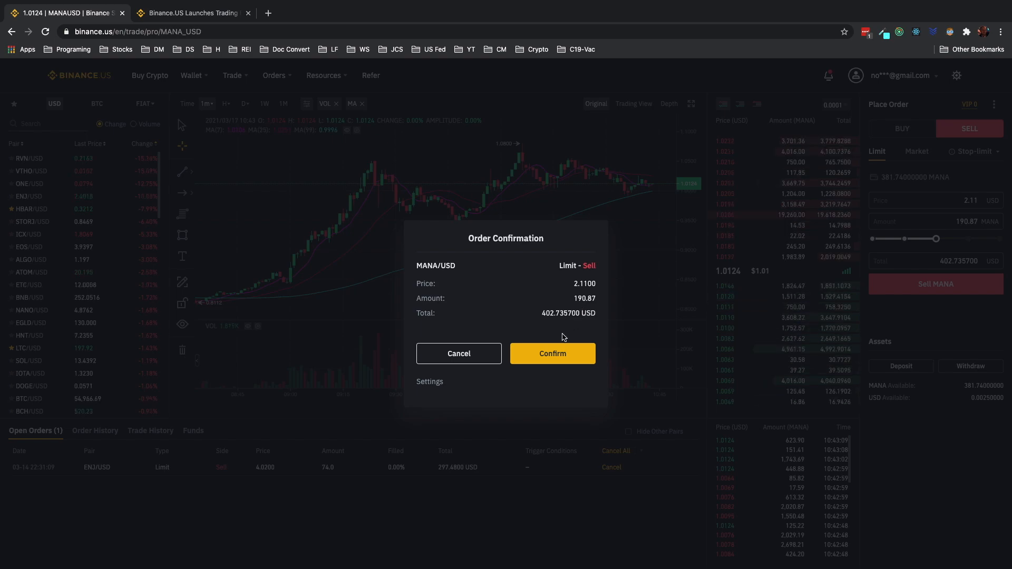
Step: Confirm the MANA/USD limit sell of 190.87 at 2.11 USD
click(552, 353)
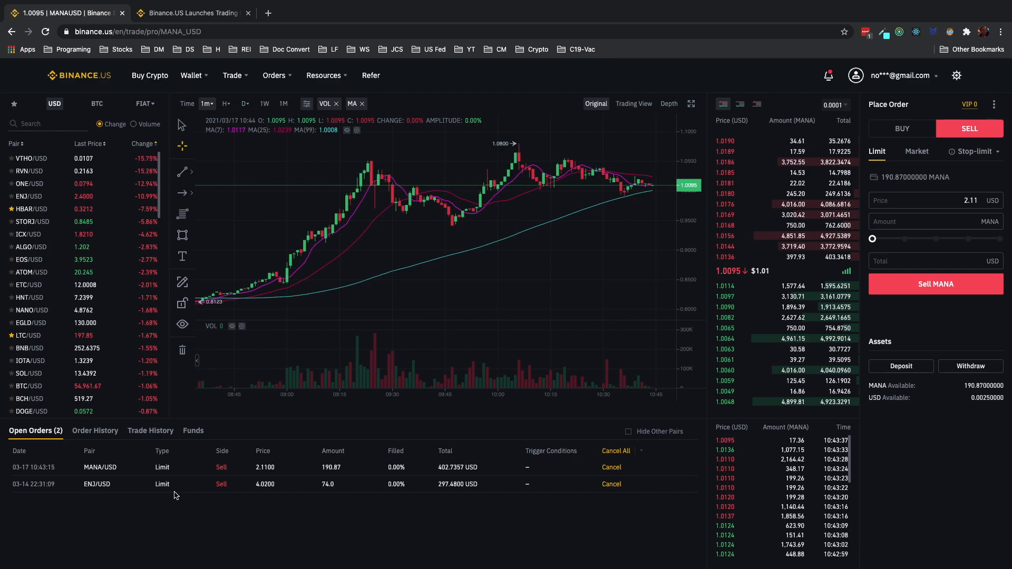
mouse_move(245, 475)
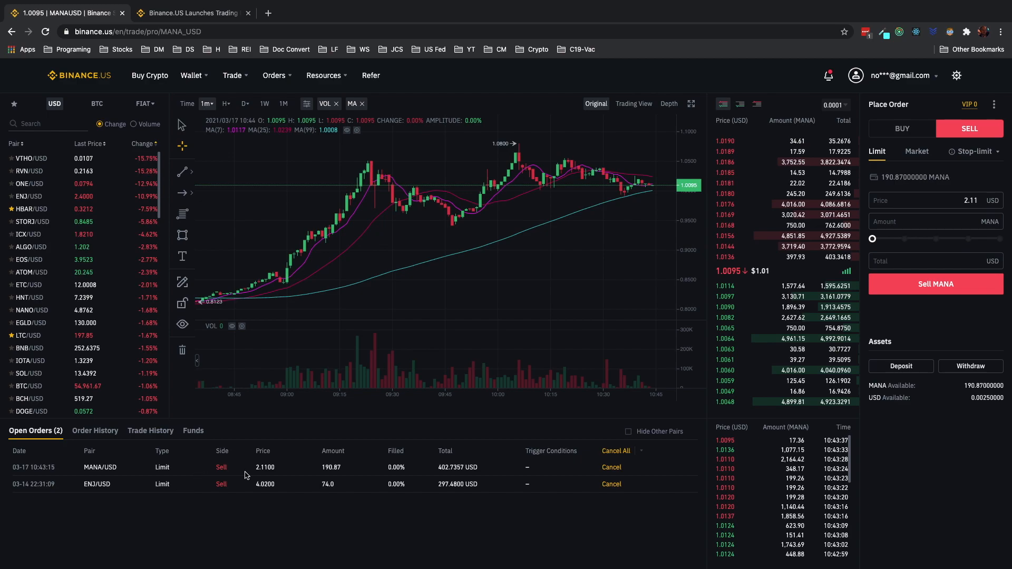
mouse_move(230, 201)
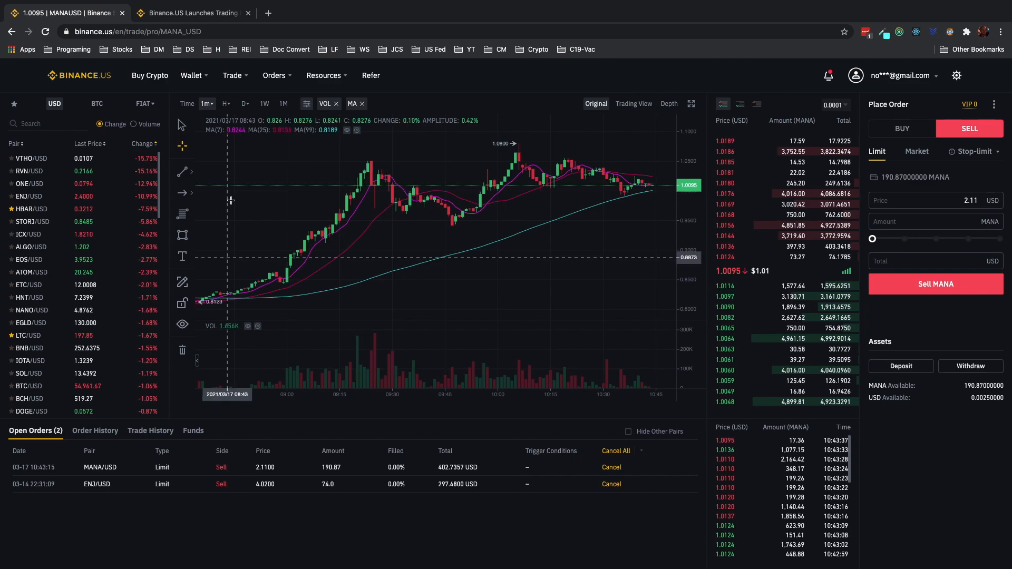
Step: Switch to the 'Binance.US Launches Trading…' fee-discount article tab
click(190, 12)
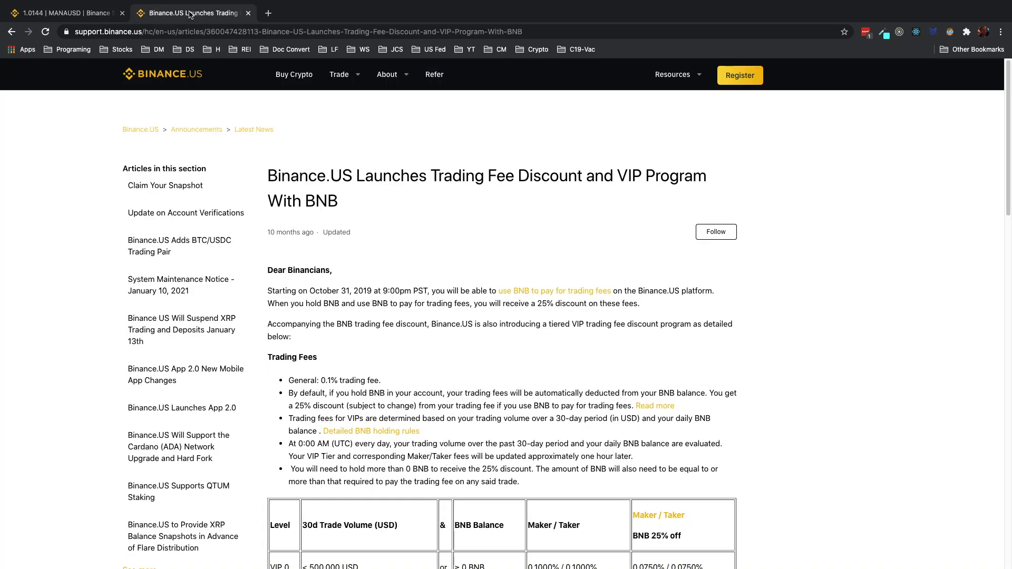
mouse_move(94, 323)
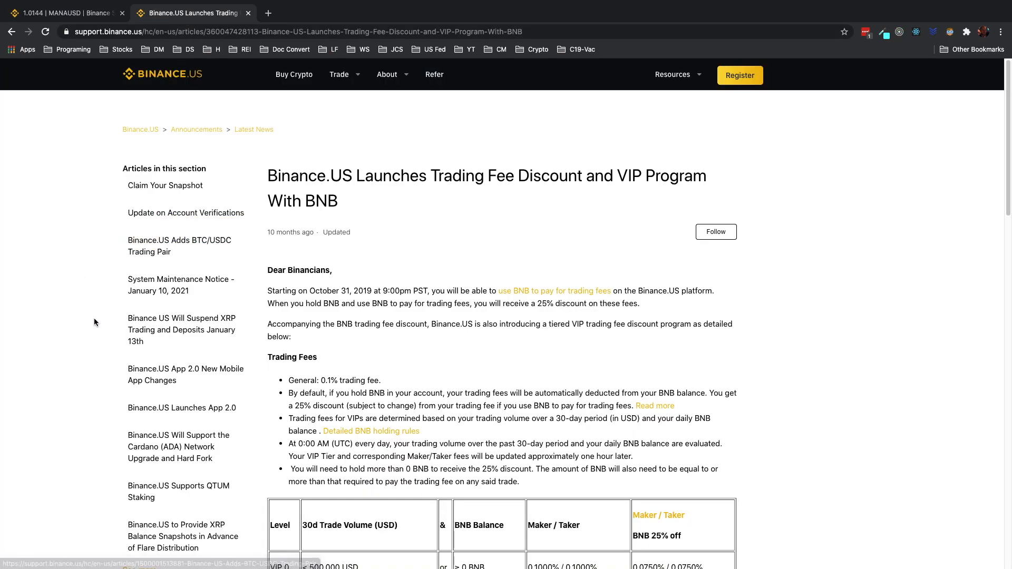
mouse_move(492, 254)
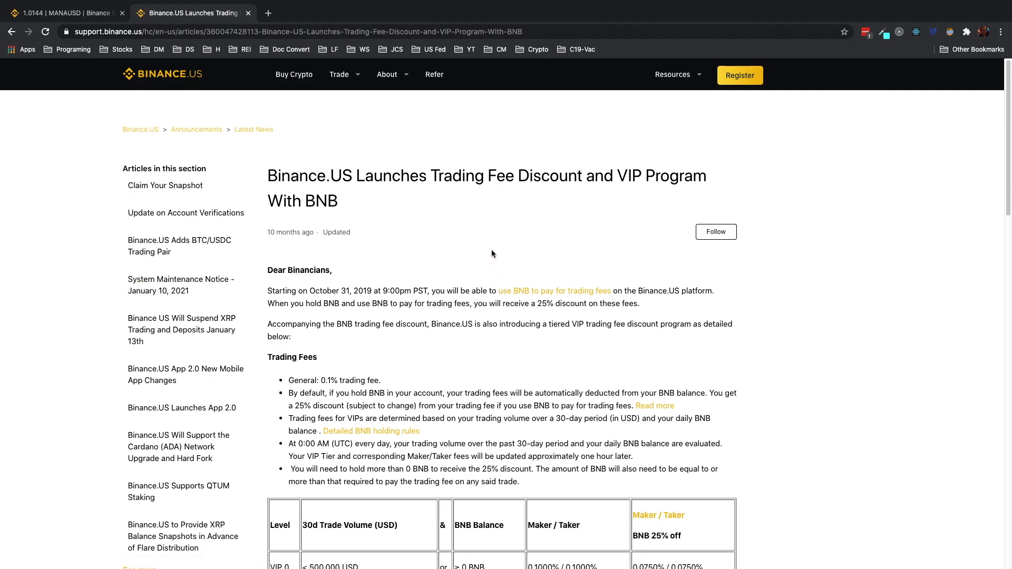
mouse_move(420, 216)
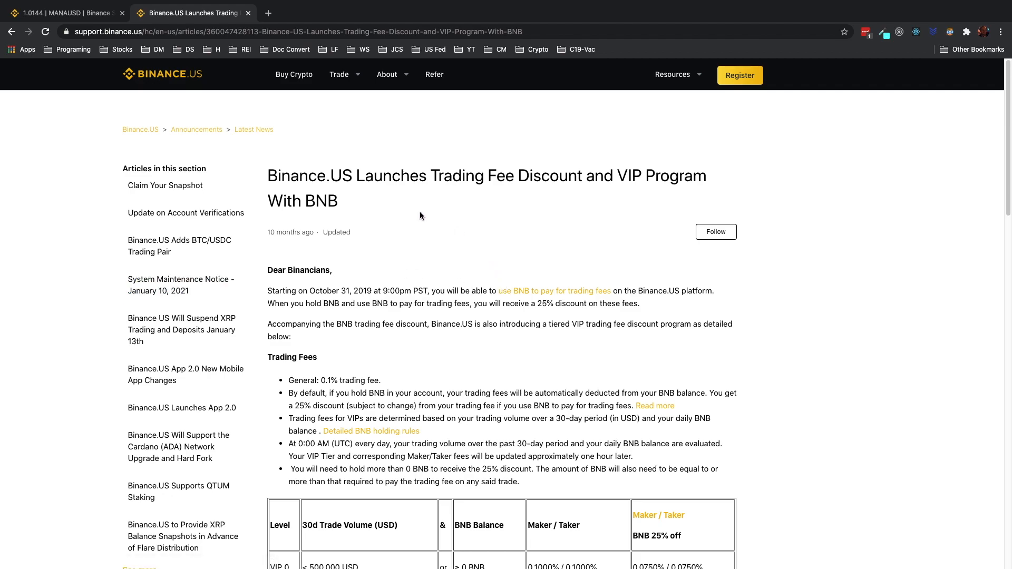
mouse_move(195, 84)
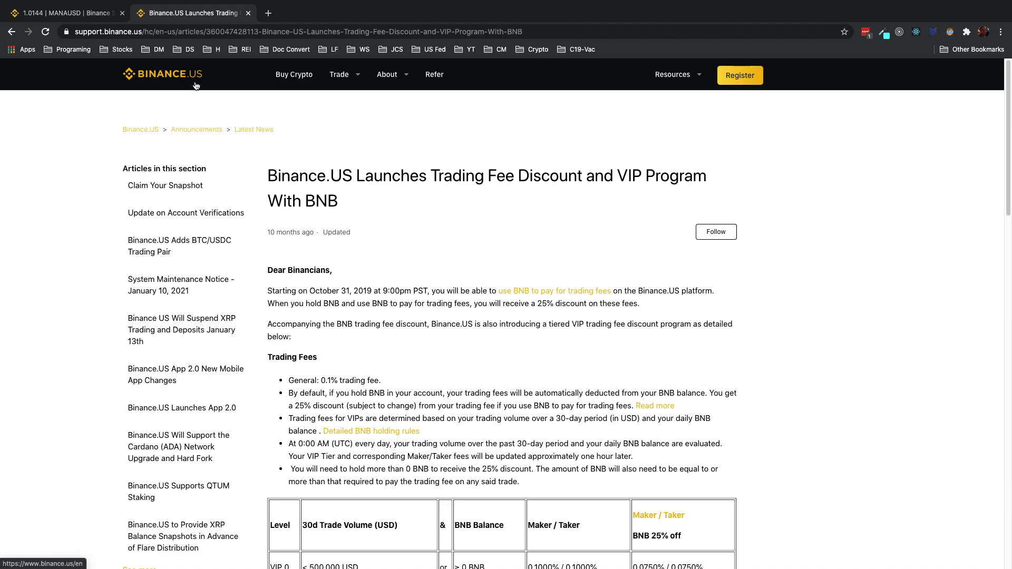
mouse_move(429, 277)
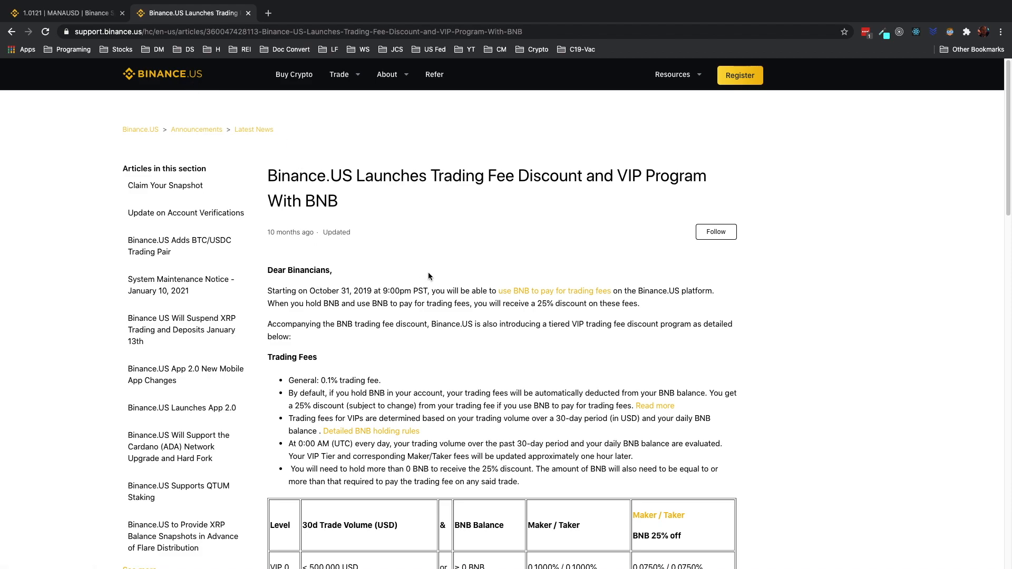
mouse_move(496, 269)
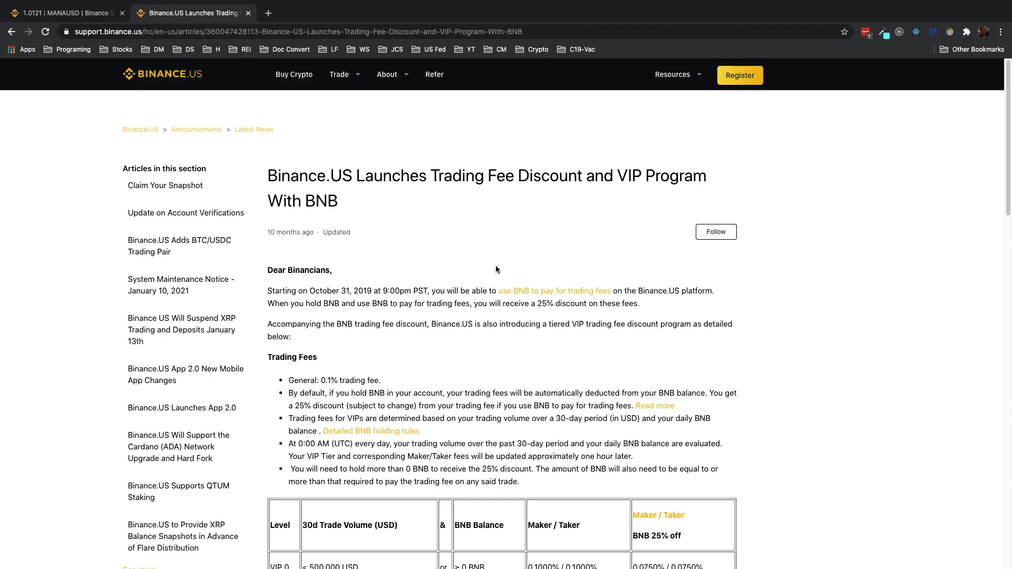
mouse_move(457, 311)
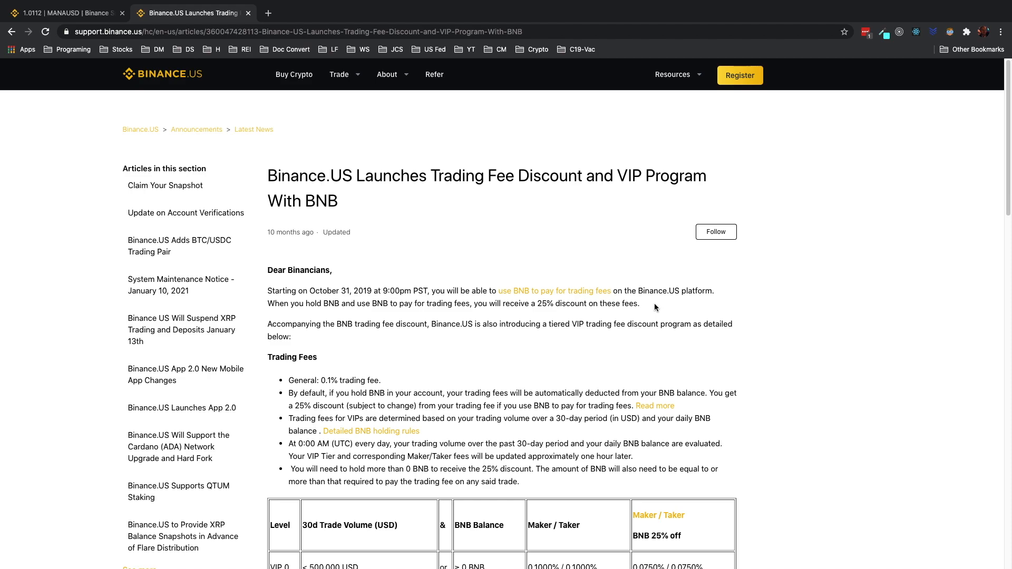
Step: Scroll through the Trading Fees section and VIP table, then return to the MANAUSD tab
scroll(down, 3)
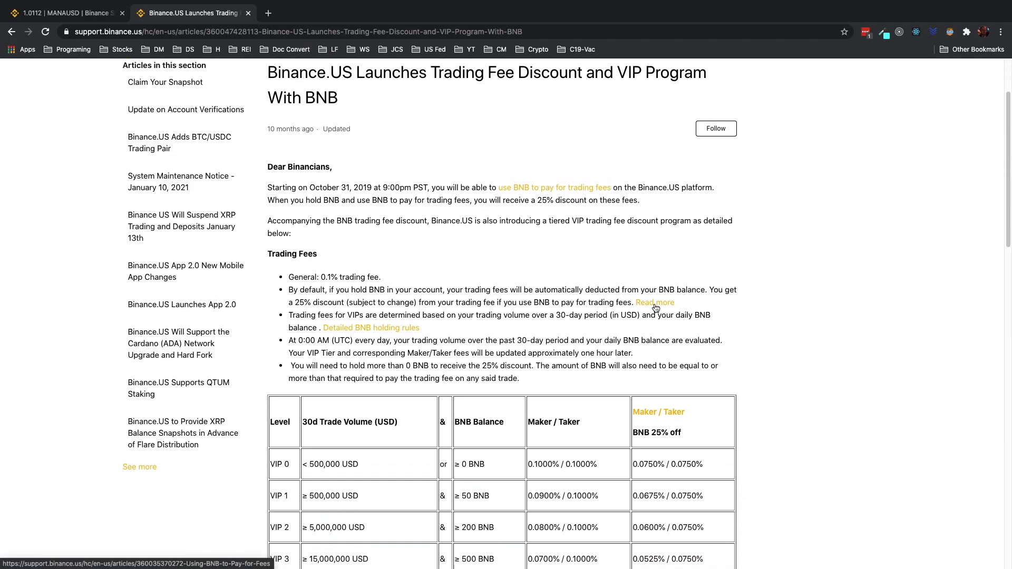
scroll(down, 3)
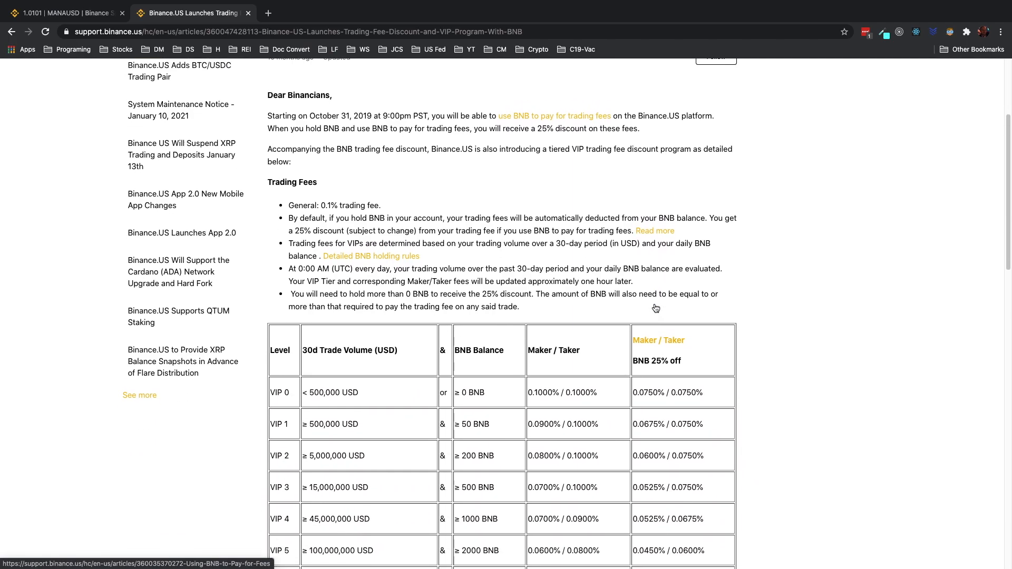
scroll(up, 3)
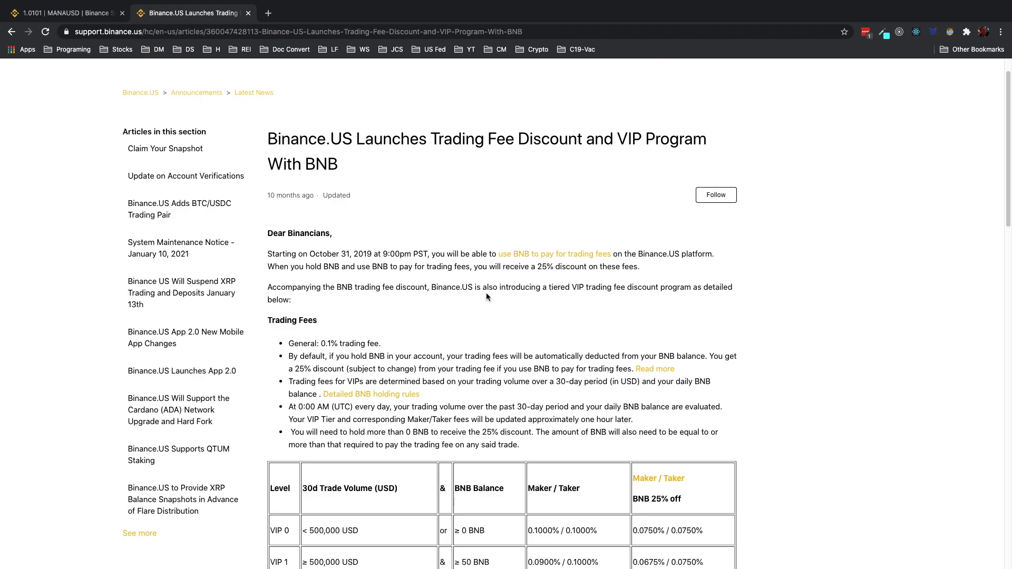
mouse_move(411, 269)
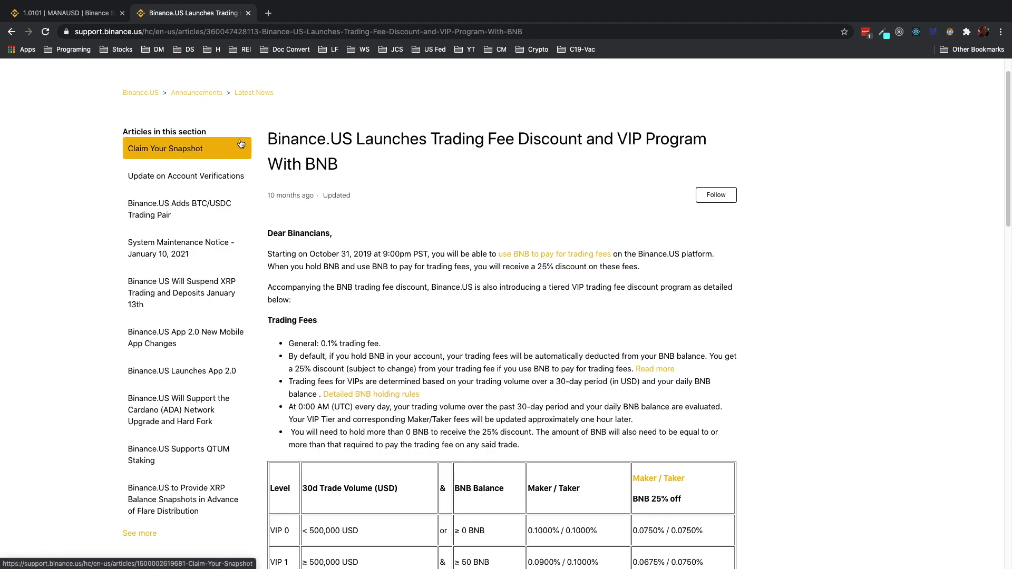
click(61, 13)
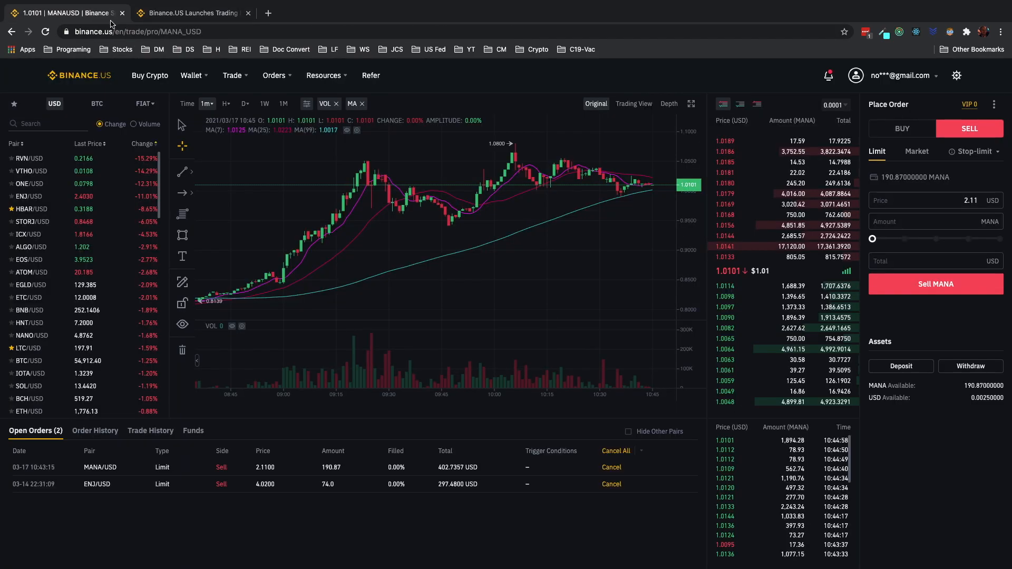
mouse_move(405, 279)
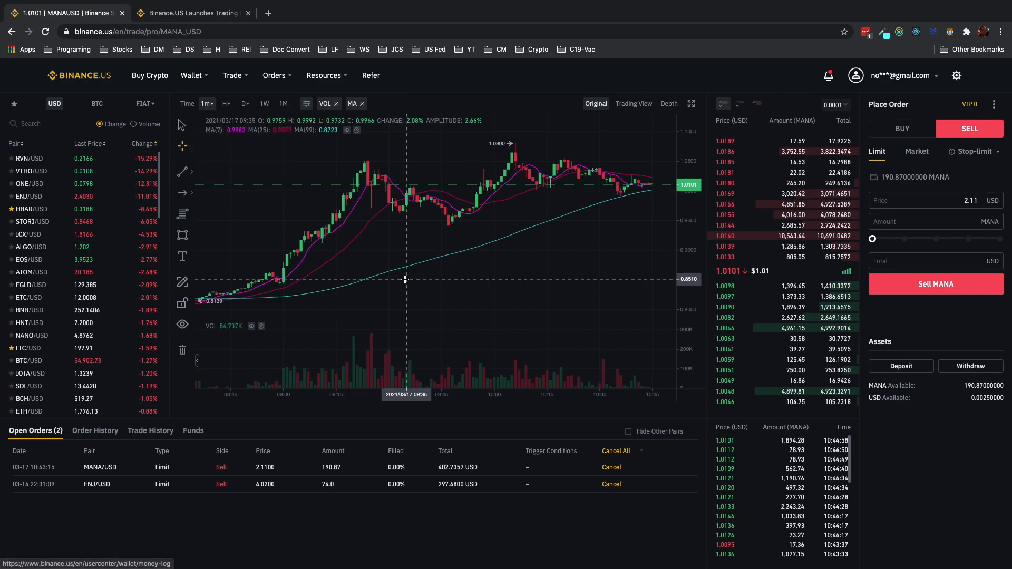